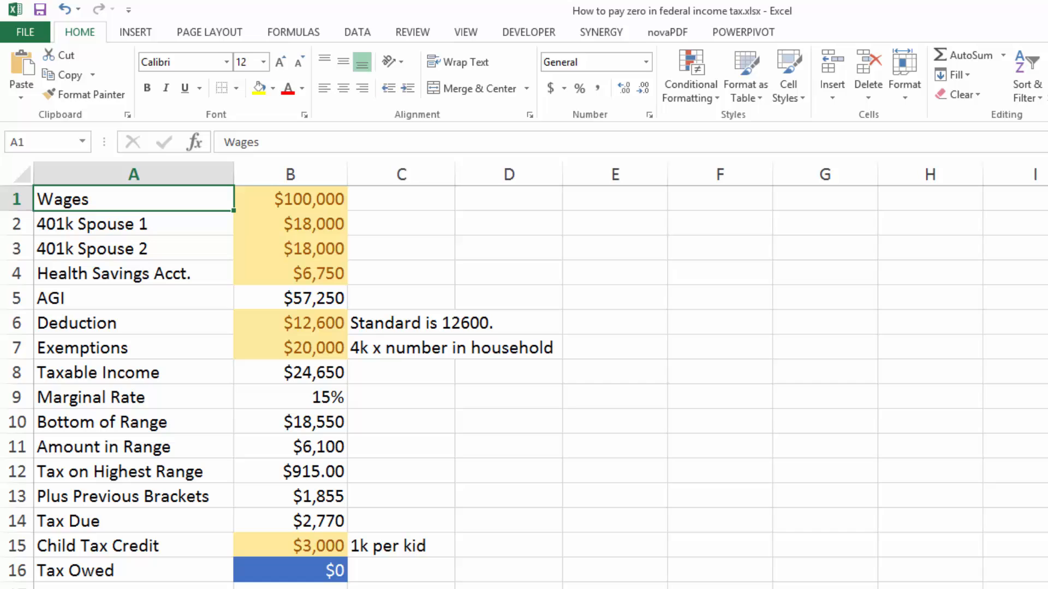
mouse_move(304, 433)
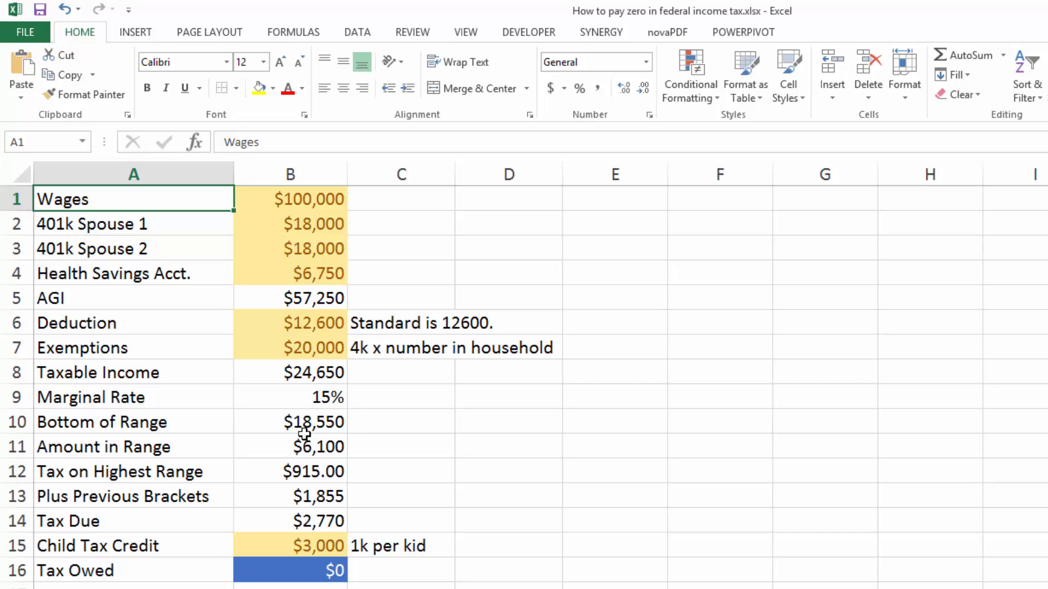
Clear the spouses' 401k contributions so AGI rises to $93,250 and tax owed to $5,170.
left_click(289, 198)
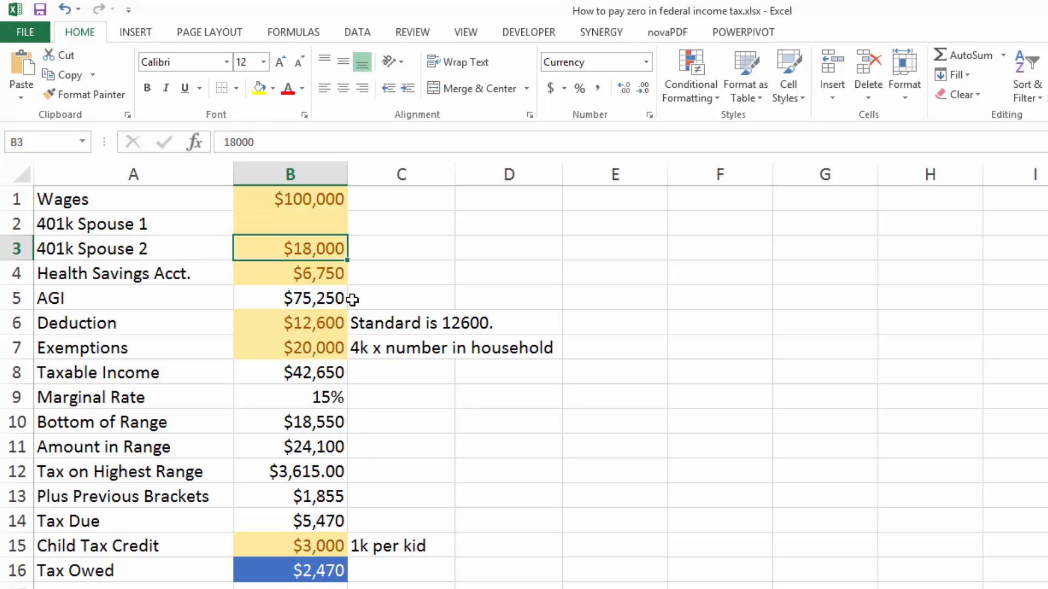
key("Delete")
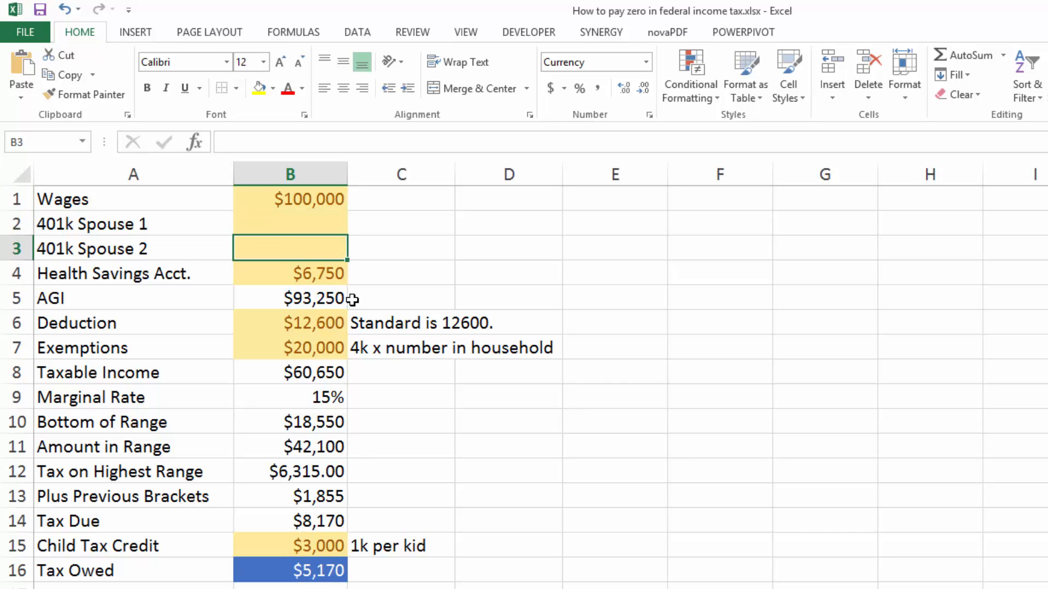
left_click(289, 272)
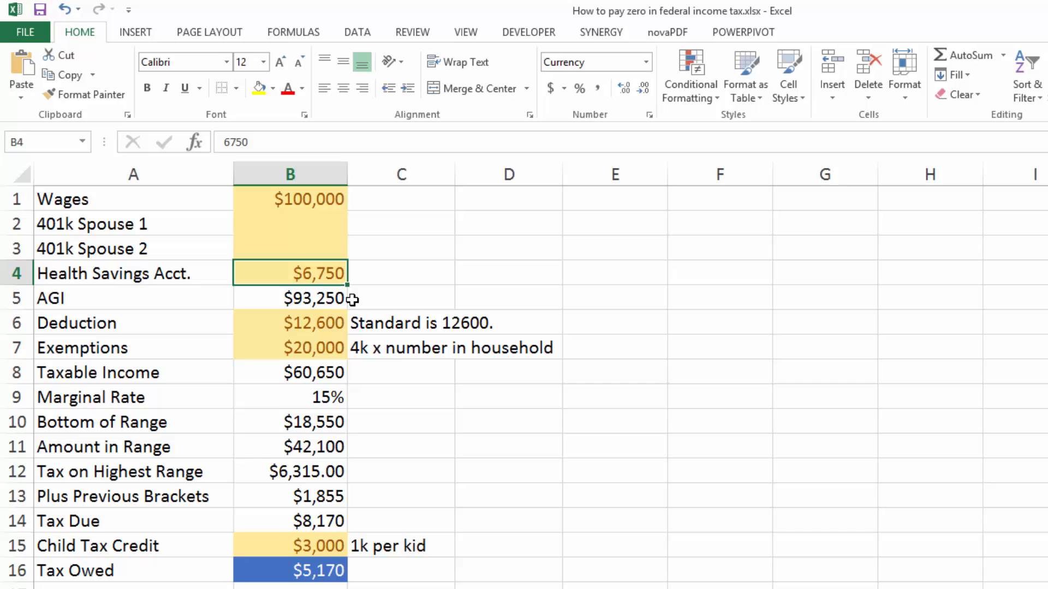
left_click(289, 298)
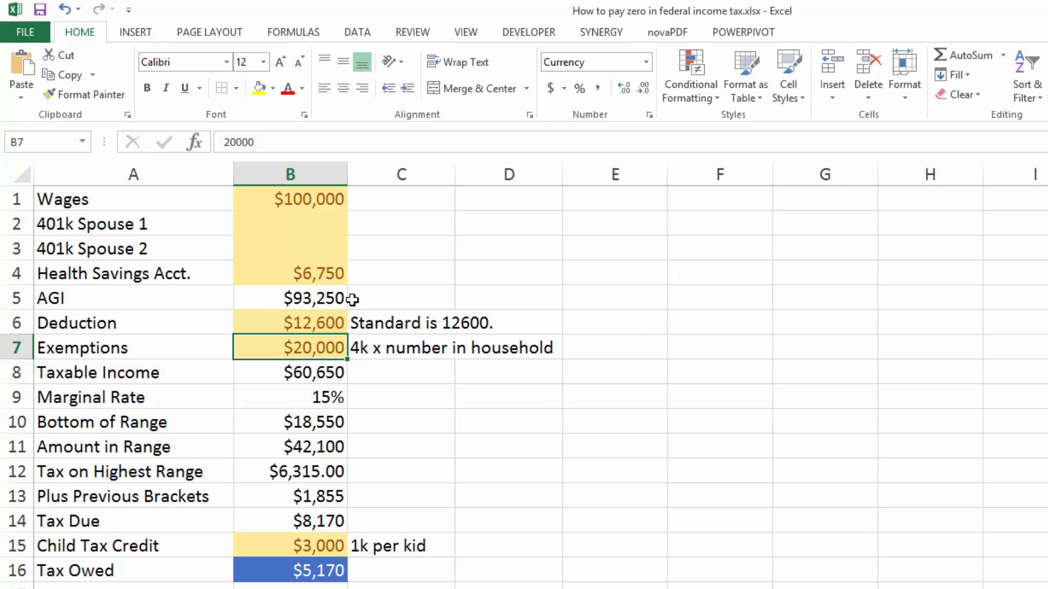
left_click(289, 373)
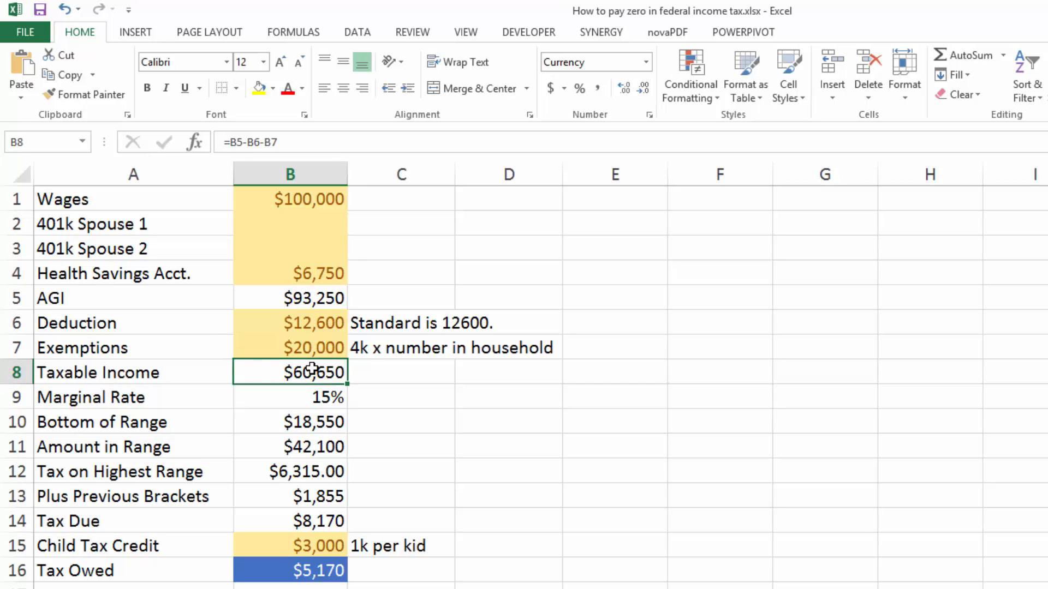
double_click(290, 372)
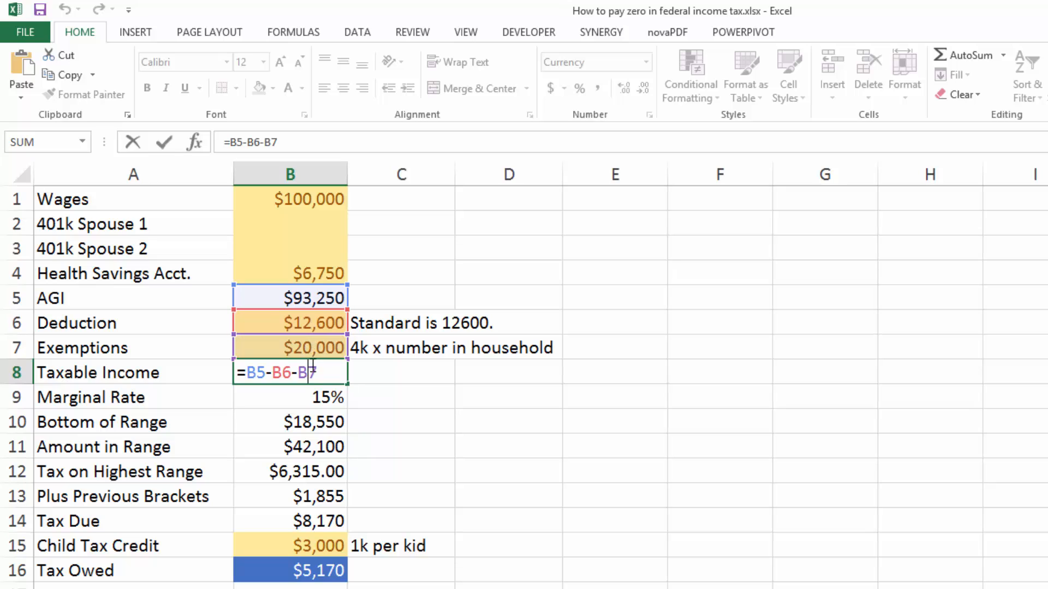
key("Enter")
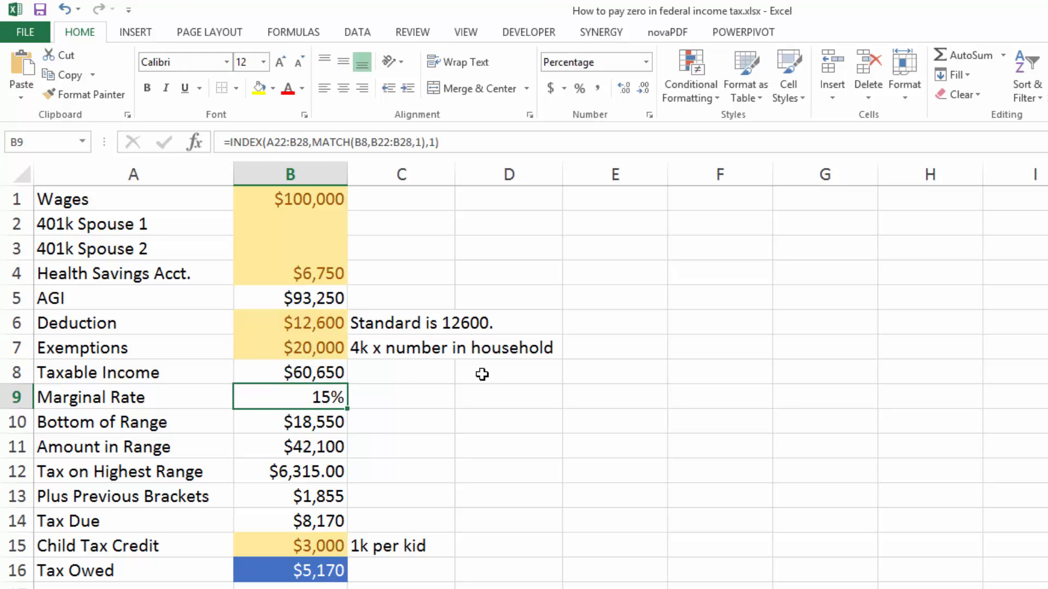
mouse_move(334, 421)
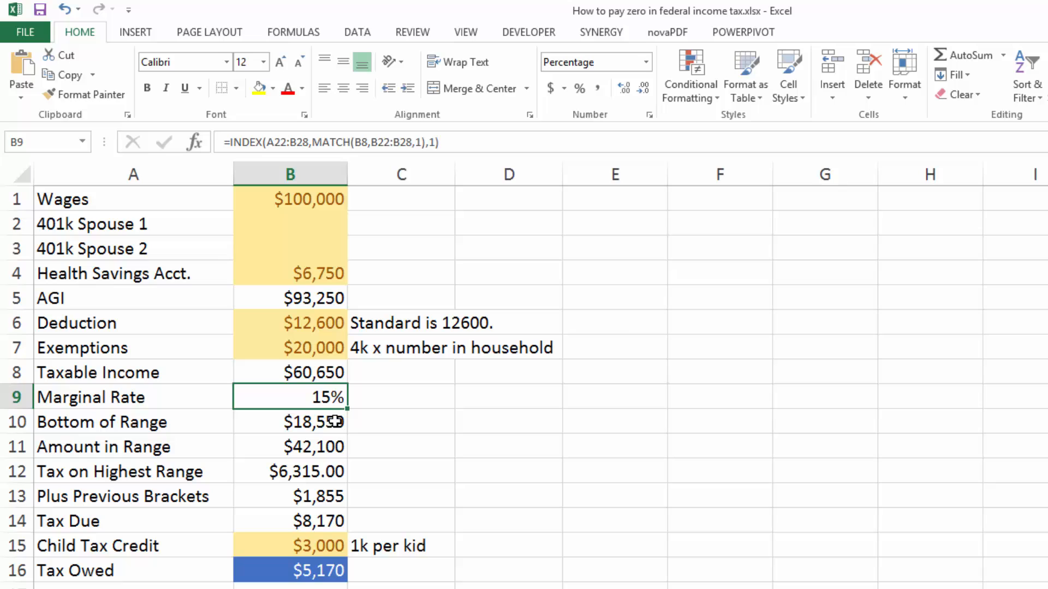
mouse_move(314, 502)
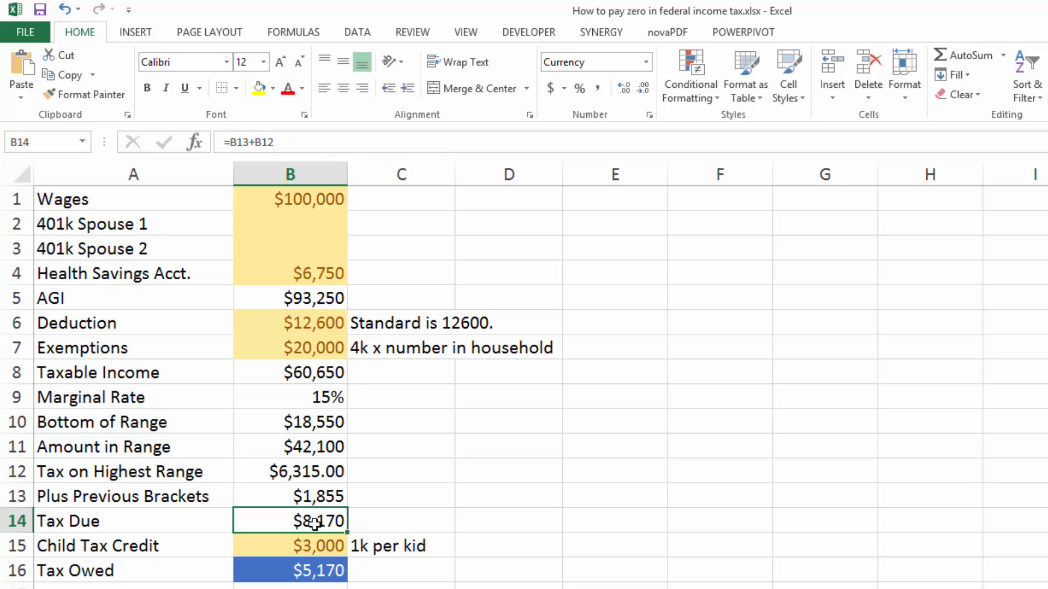
left_click(318, 546)
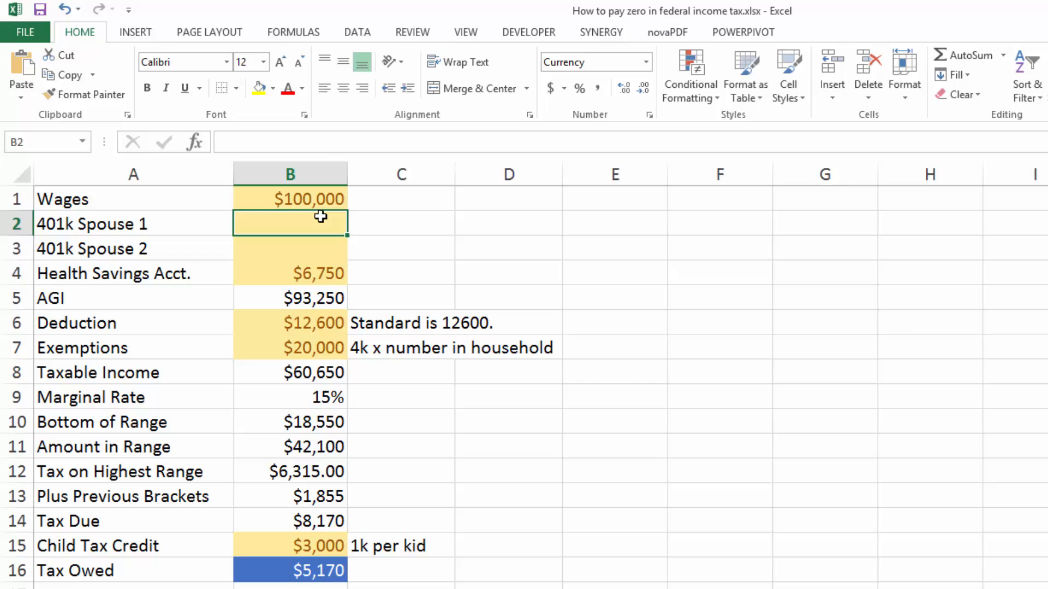
Enter $18,000 401k contributions for both spouses, cutting AGI to $57,250 and tax owed to $0.
type("18000")
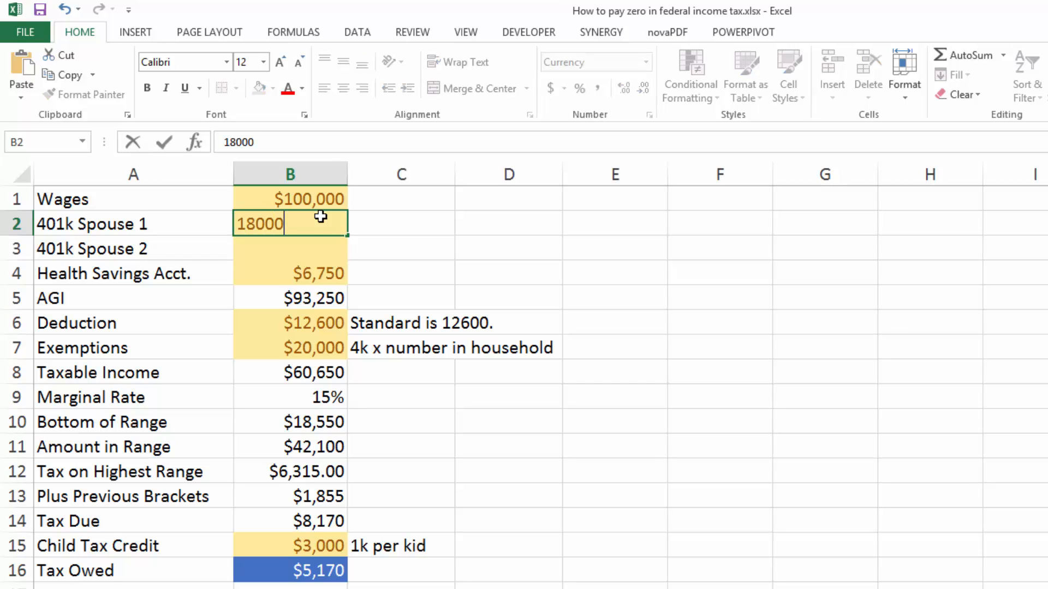
type("18,")
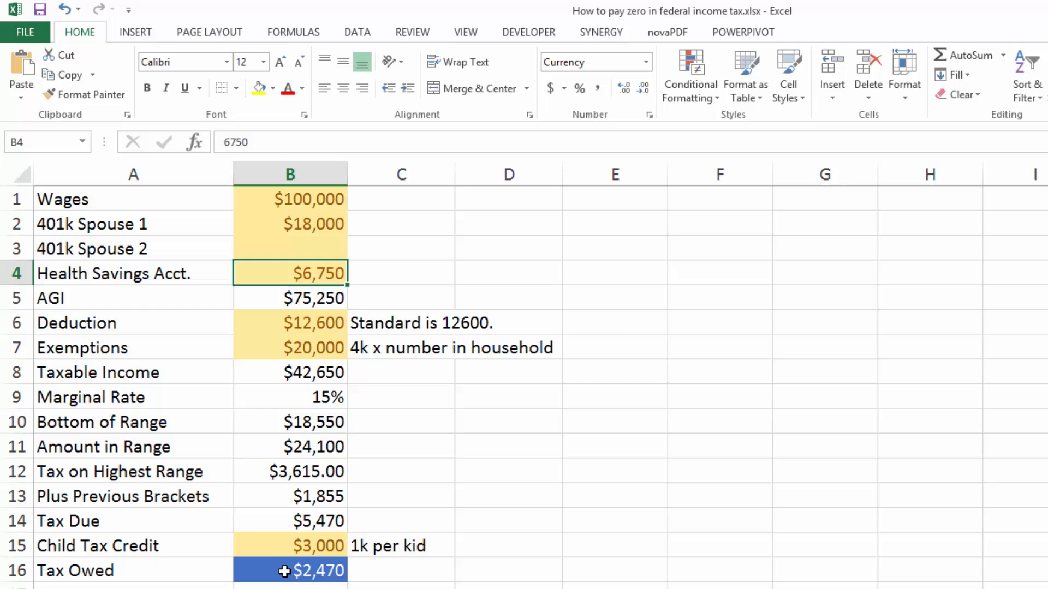
left_click(289, 248)
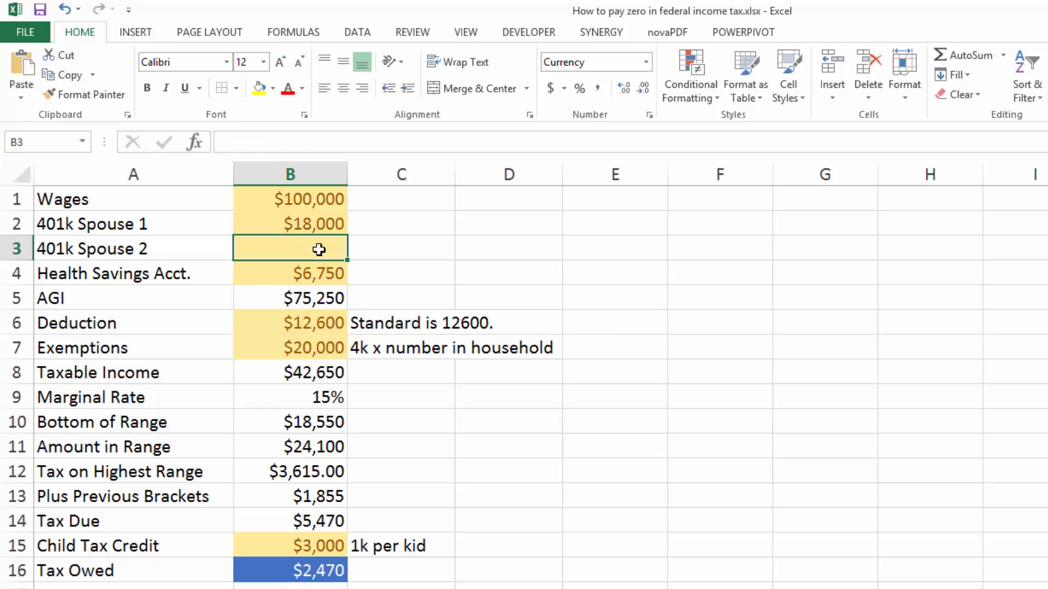
type("18000")
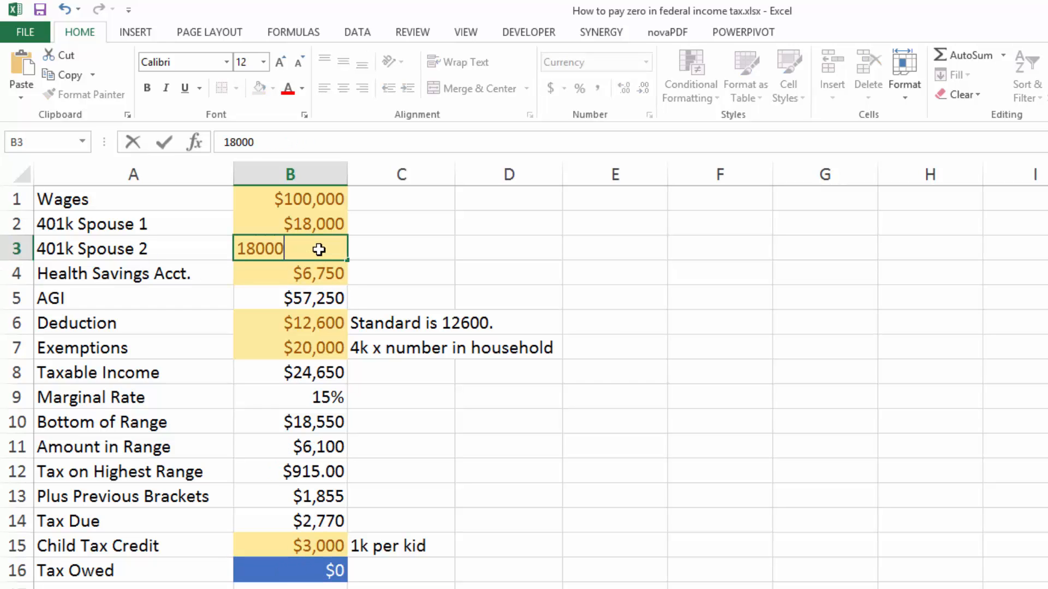
key("enter")
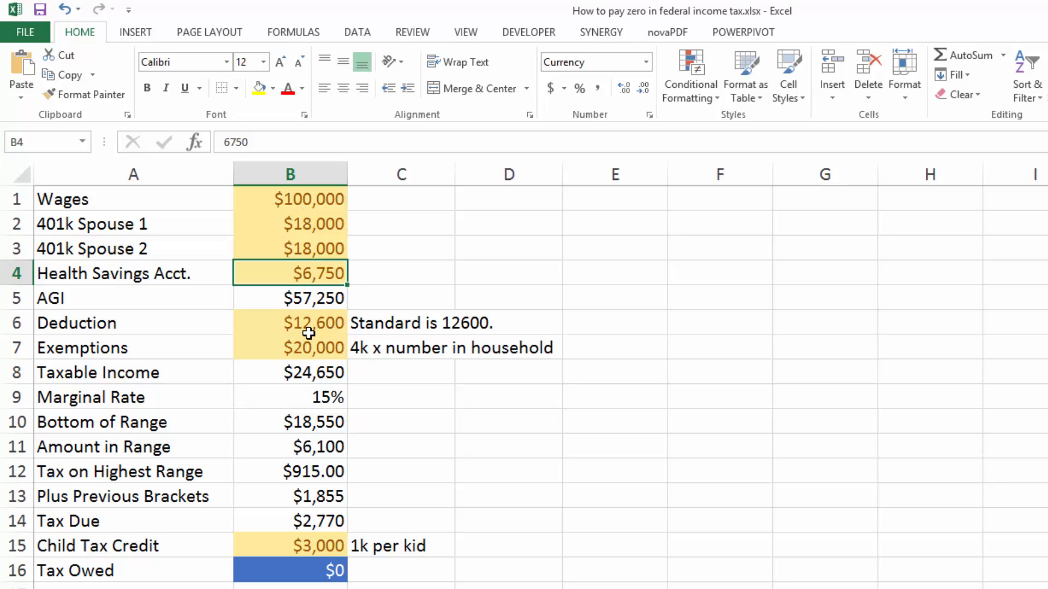
left_click(289, 569)
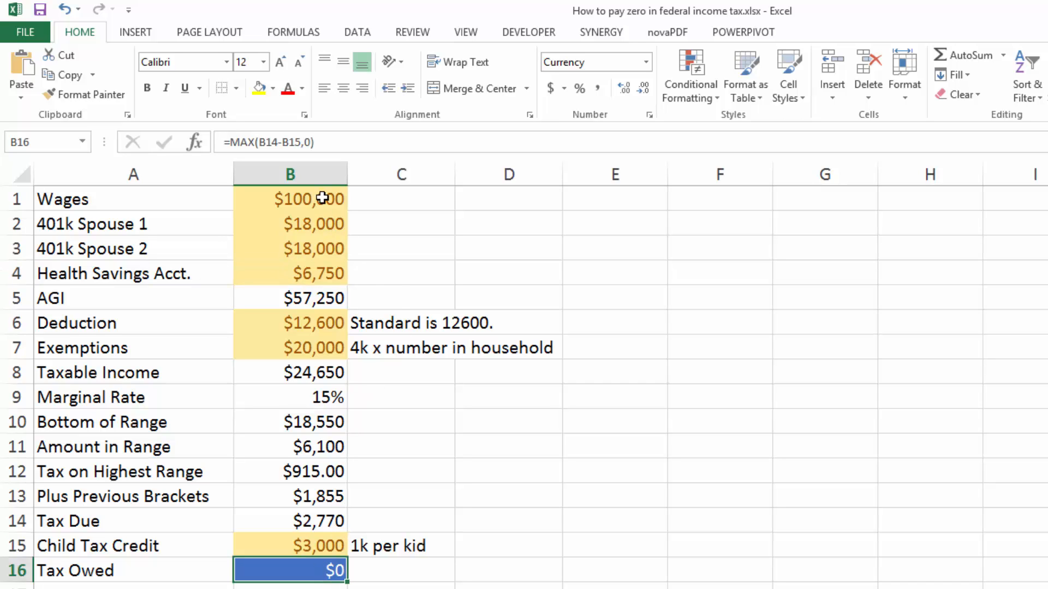
mouse_move(269, 496)
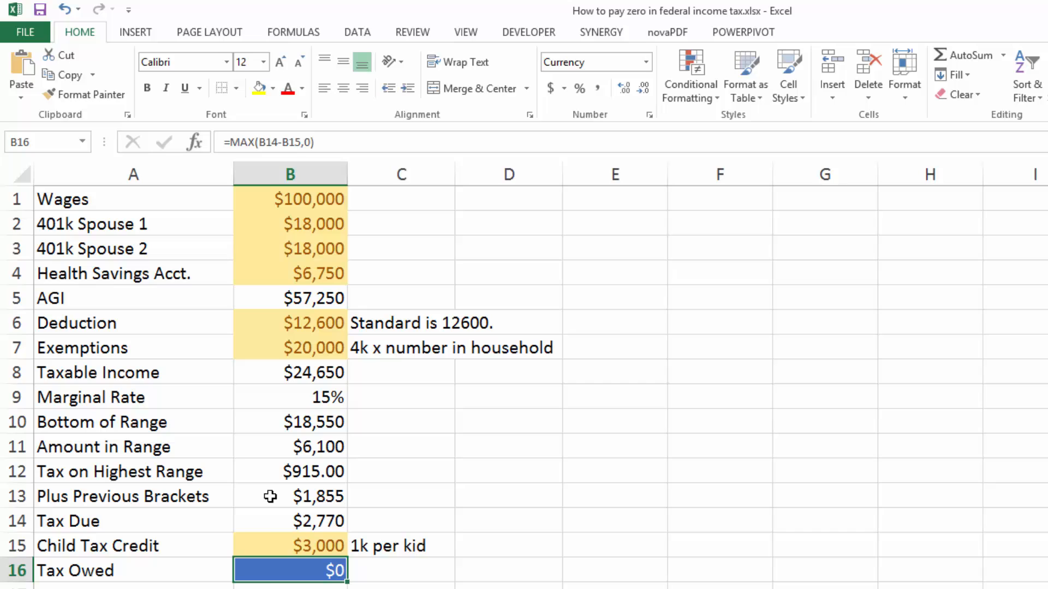
mouse_move(268, 571)
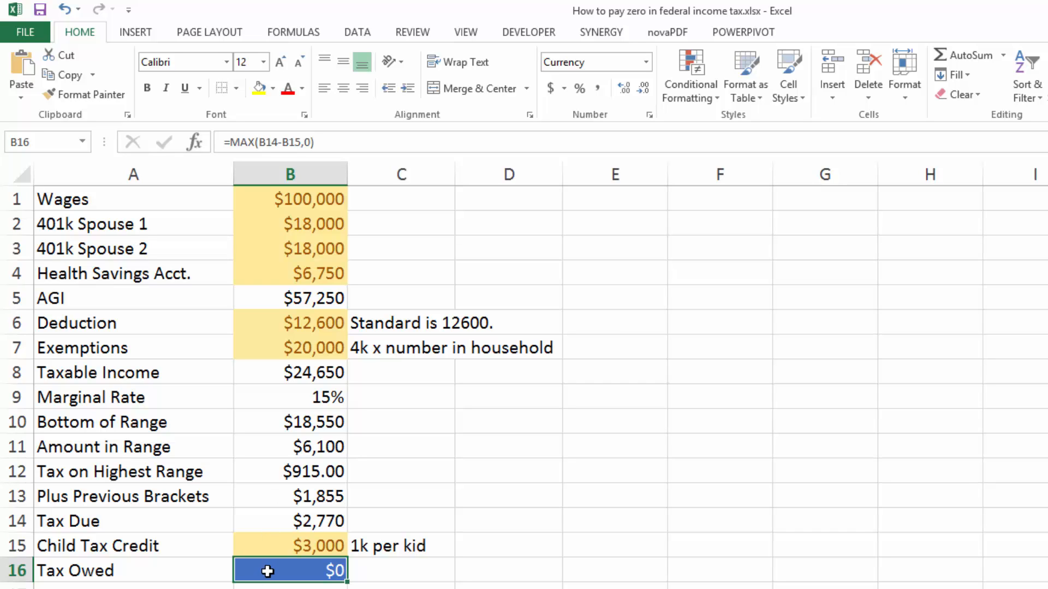
mouse_move(330, 240)
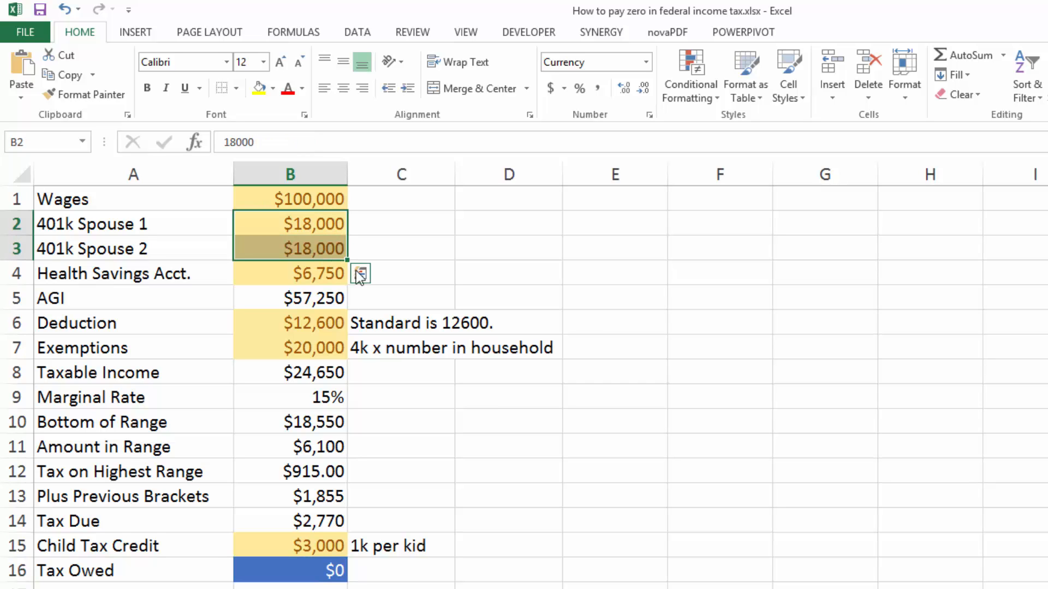
left_click(289, 273)
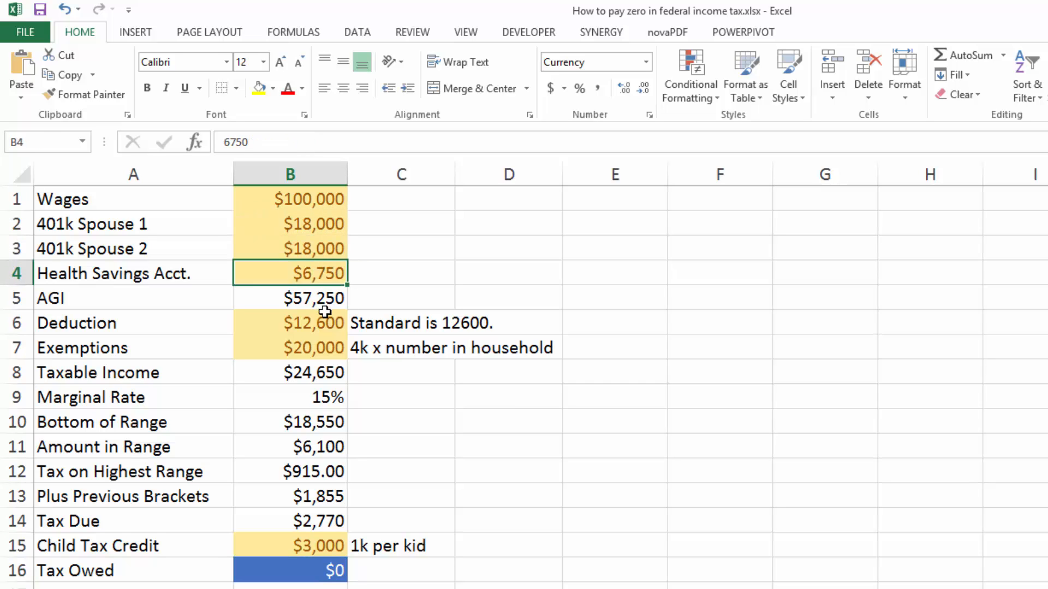
left_click(288, 347)
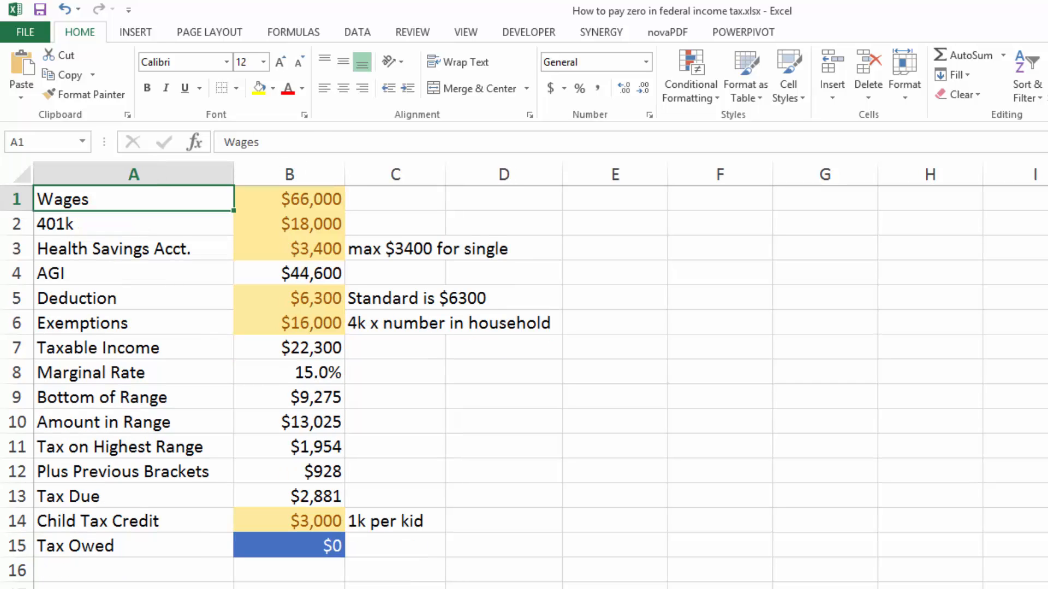
Review the single filer's $66,000 wages, 401k, HSA, the $44,600 AGI formula and the deduction.
left_click(288, 198)
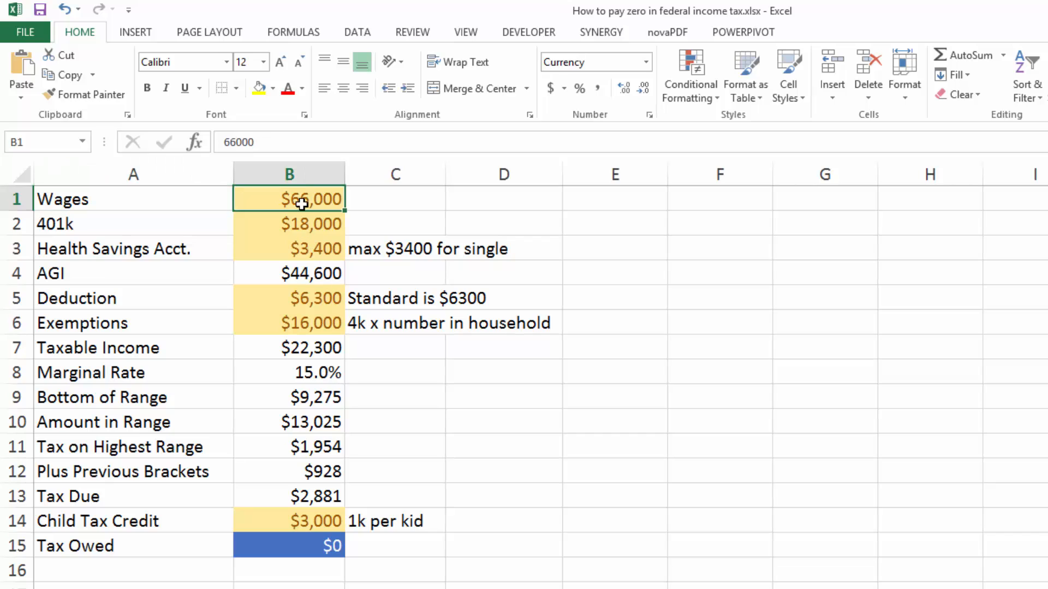
mouse_move(287, 308)
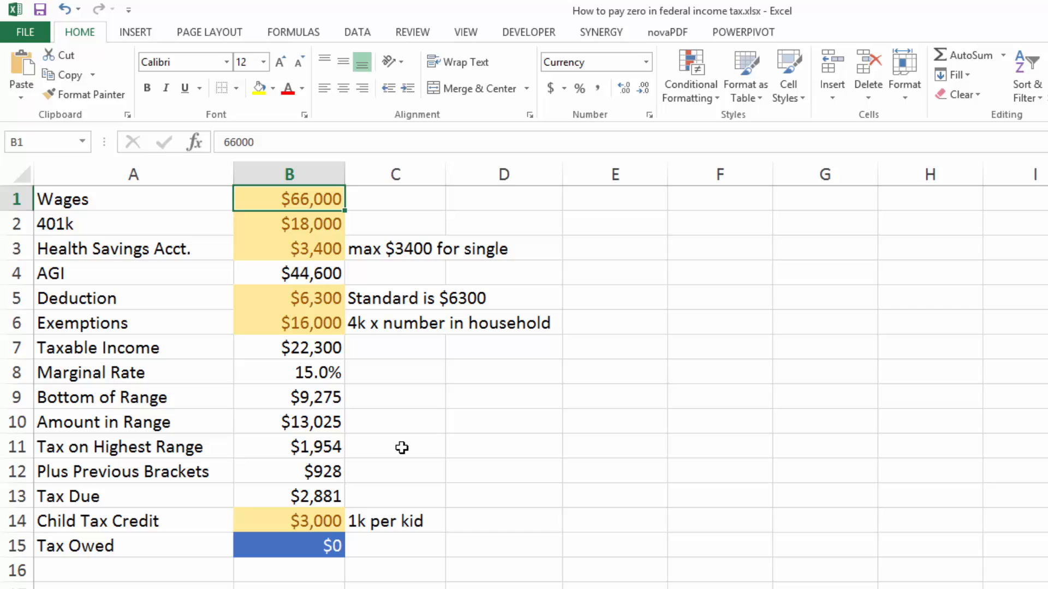
mouse_move(290, 233)
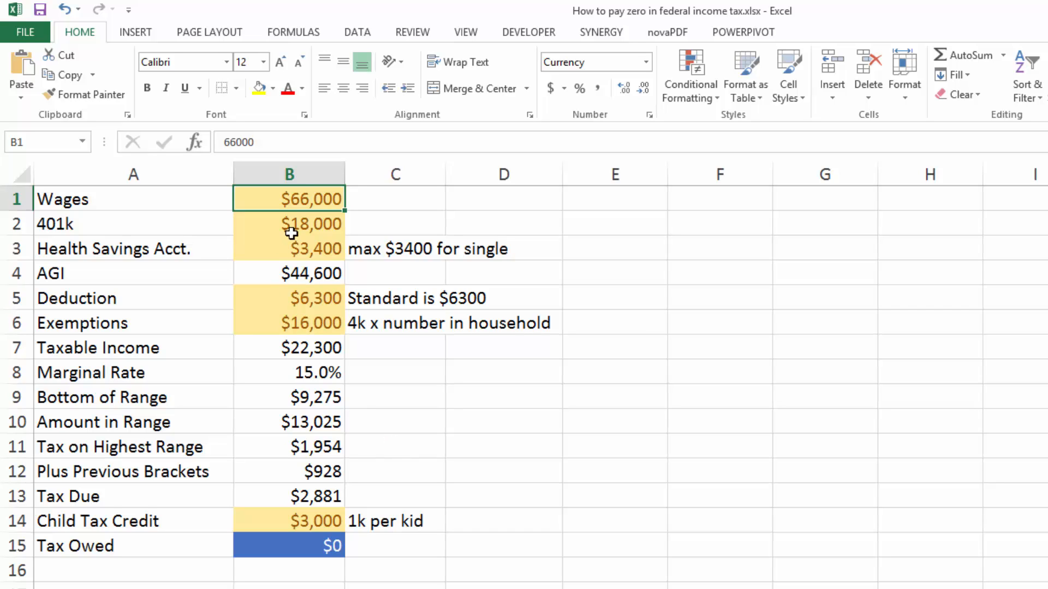
mouse_move(342, 204)
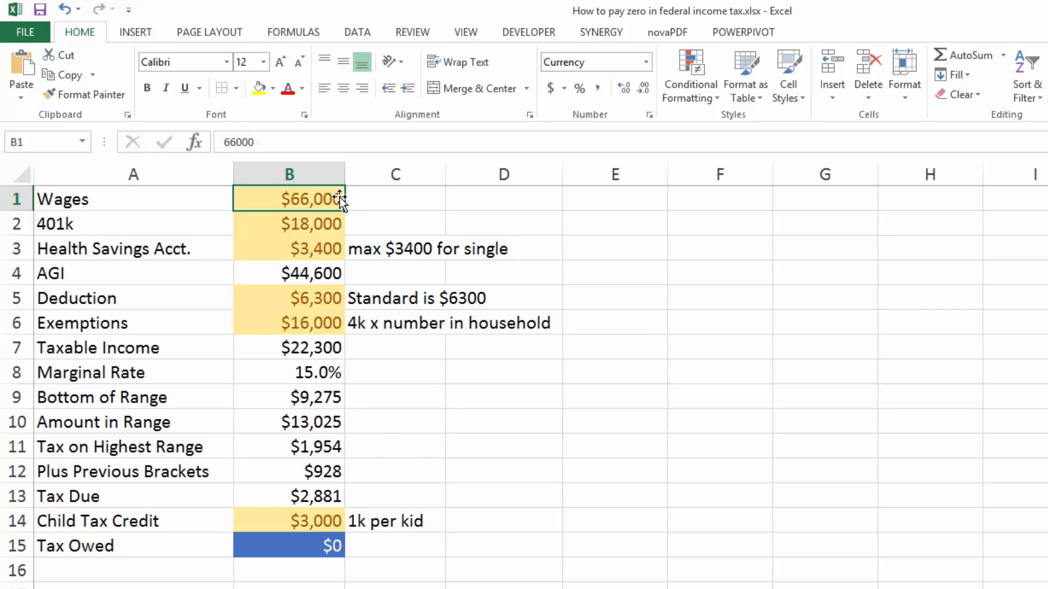
left_click(288, 223)
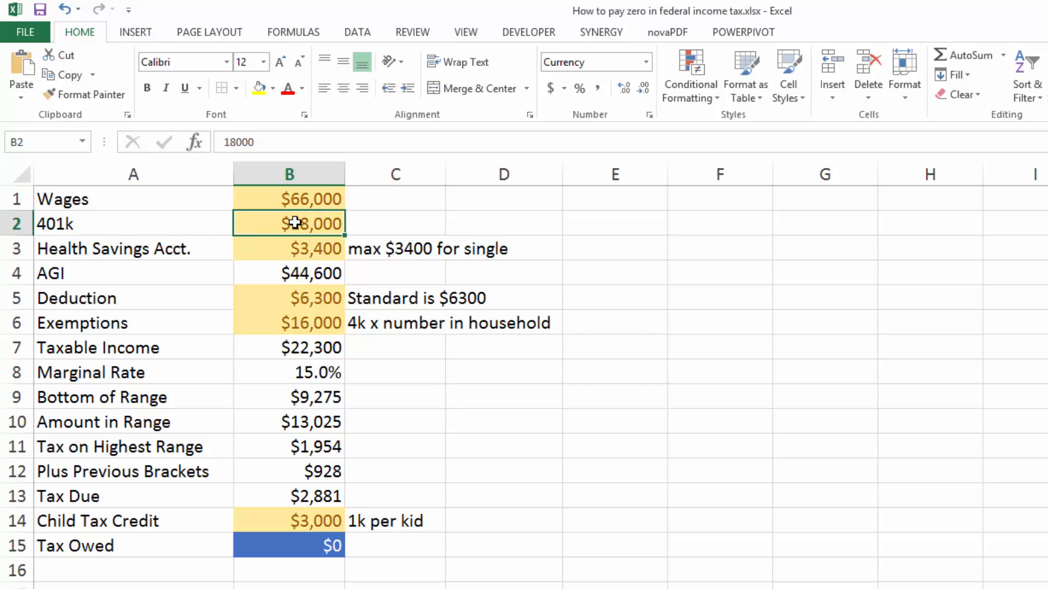
left_click(288, 249)
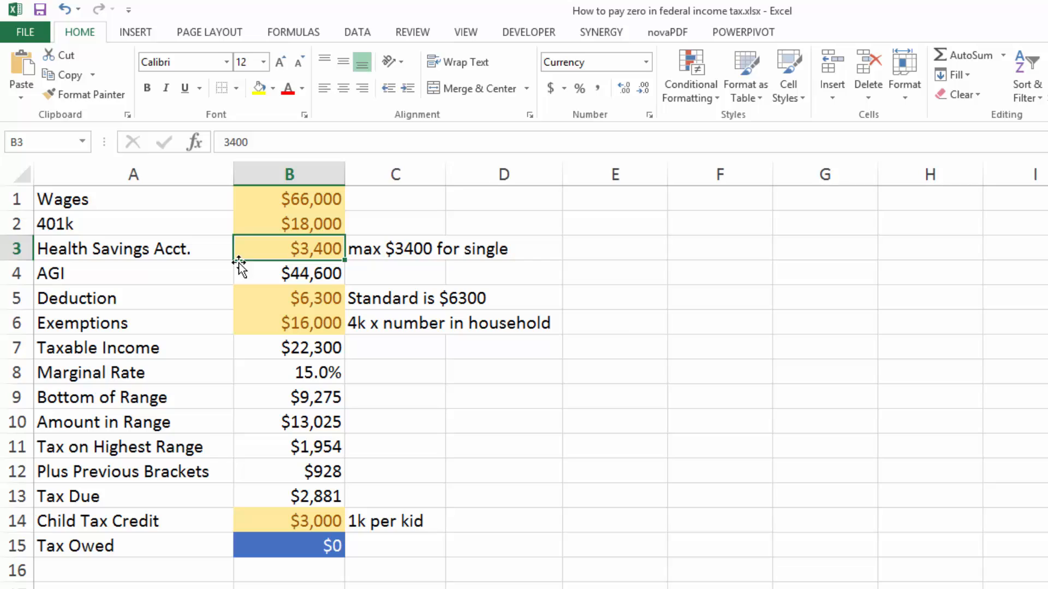
left_click(289, 273)
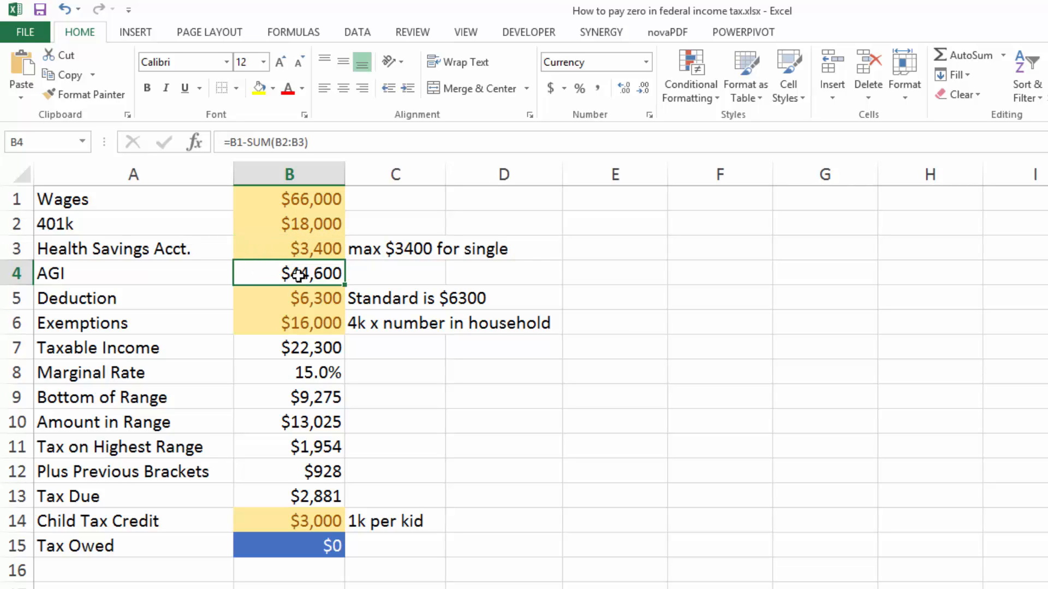
mouse_move(239, 265)
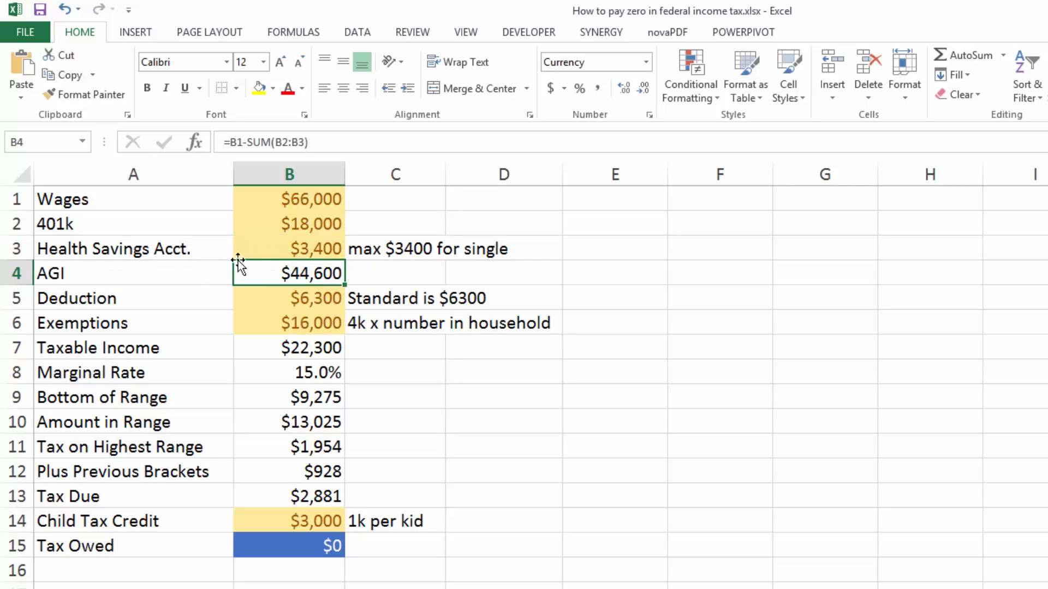
mouse_move(344, 280)
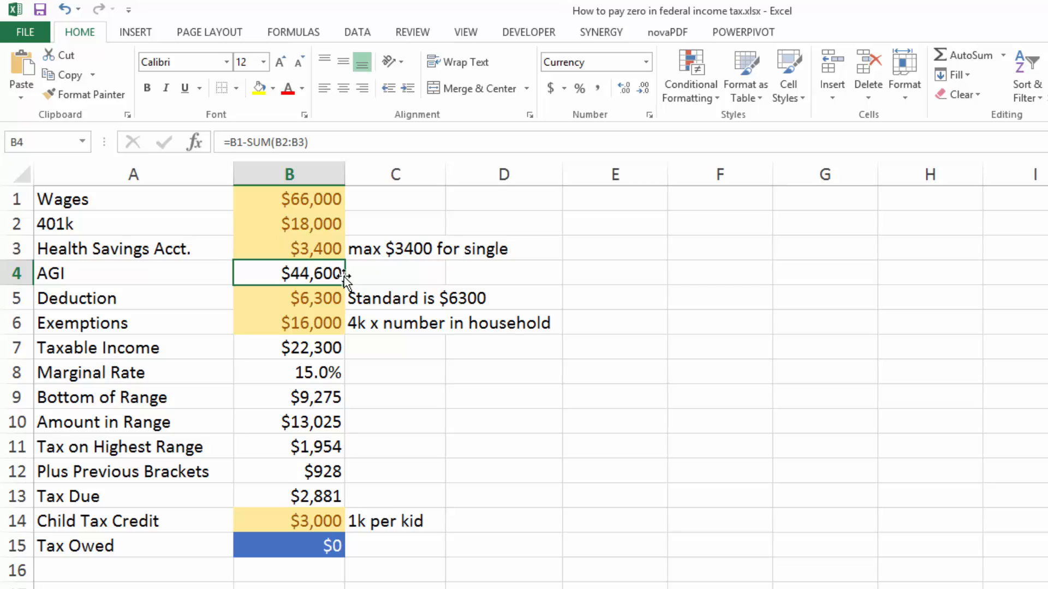
left_click(288, 298)
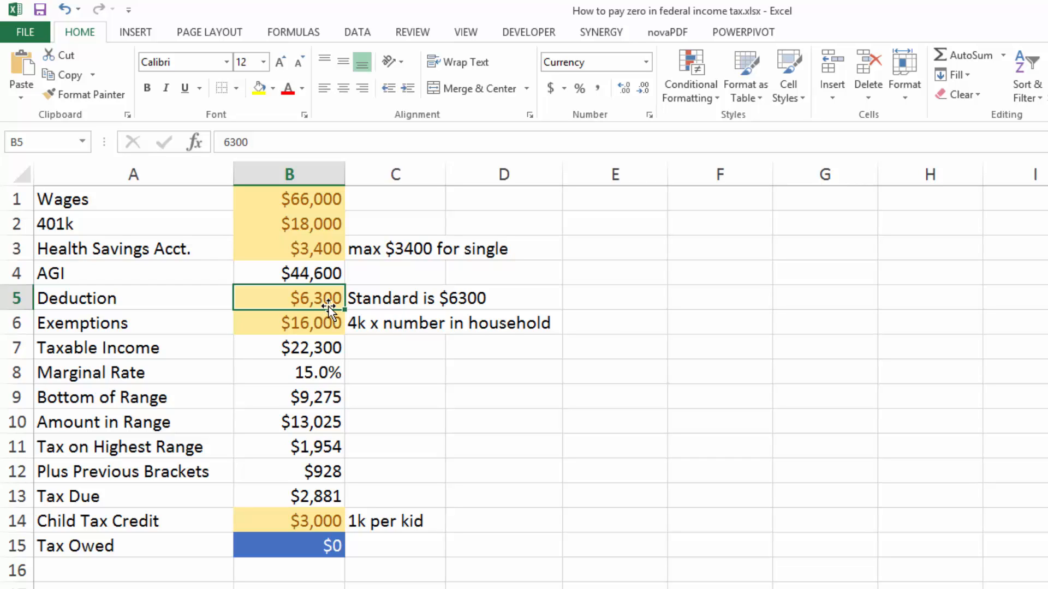
left_click(288, 323)
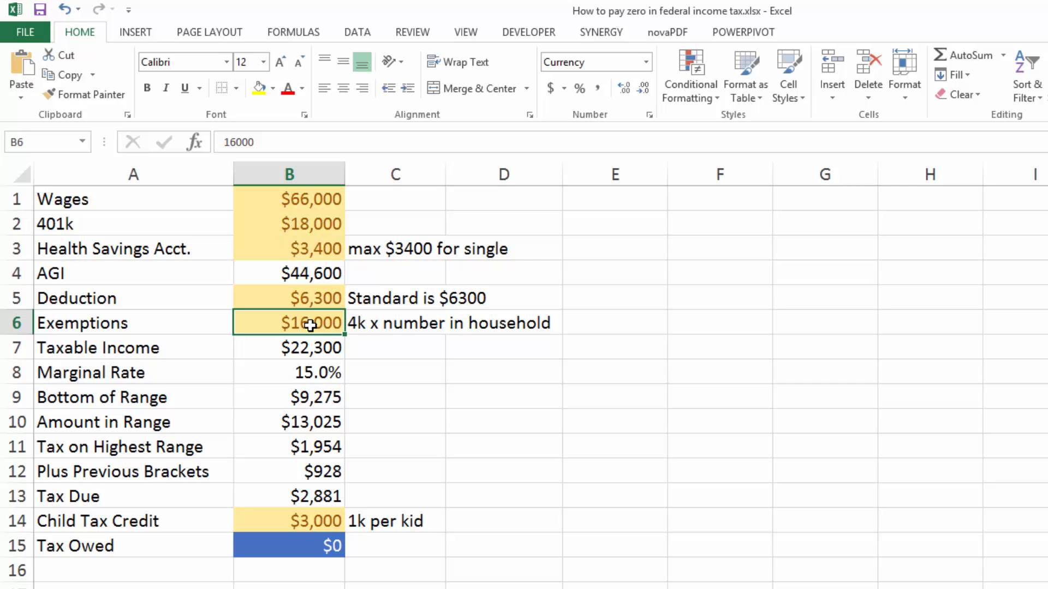
left_click(288, 347)
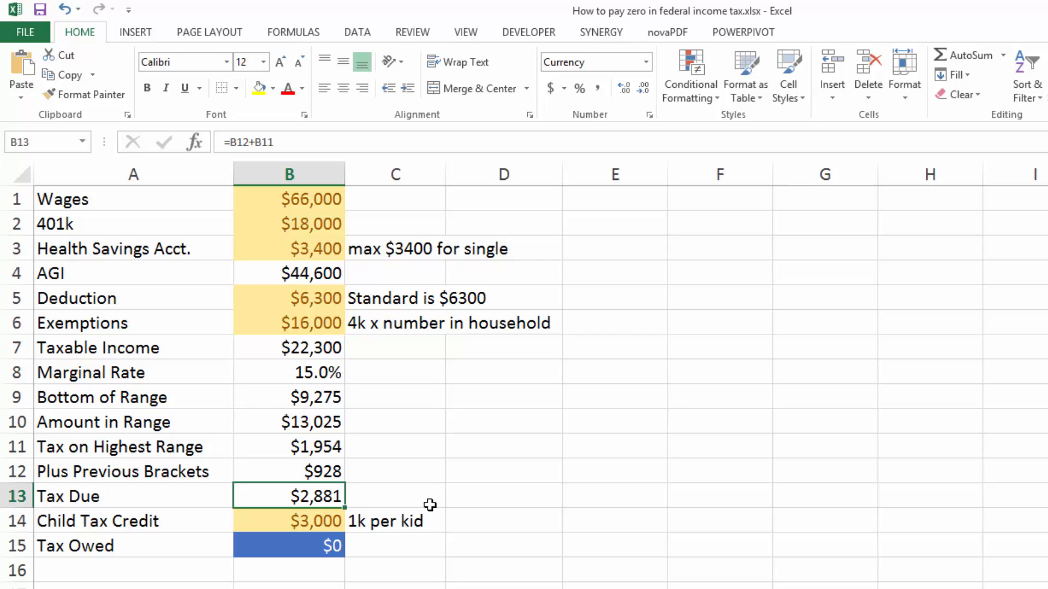
left_click(288, 521)
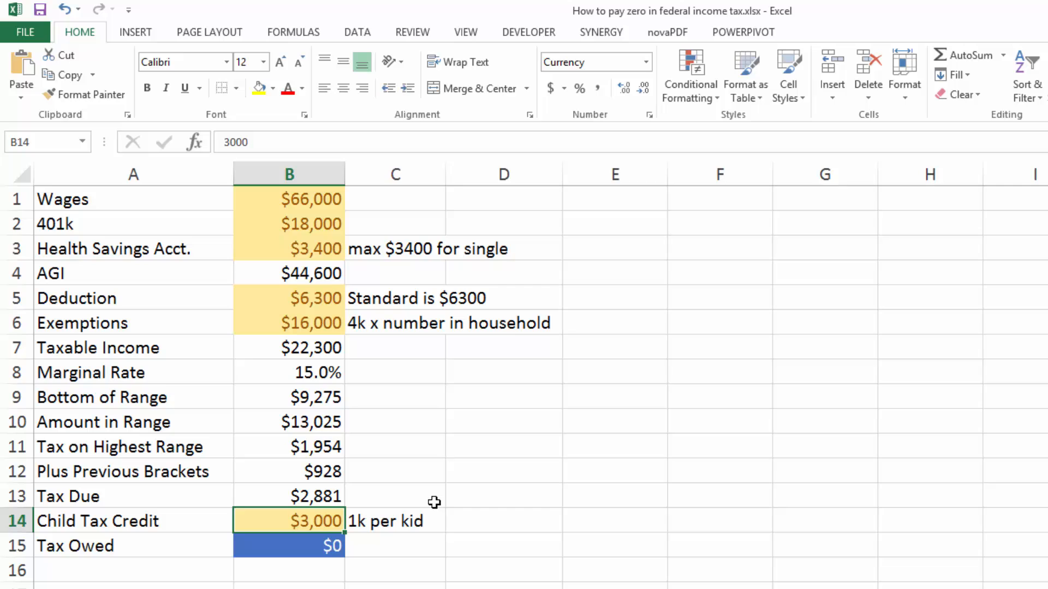
left_click(288, 545)
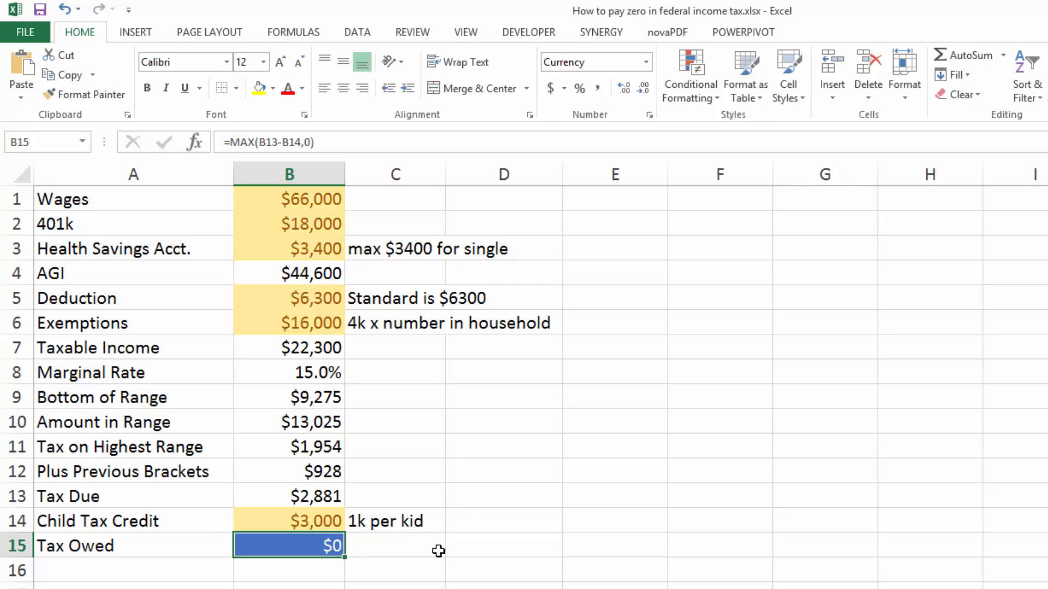